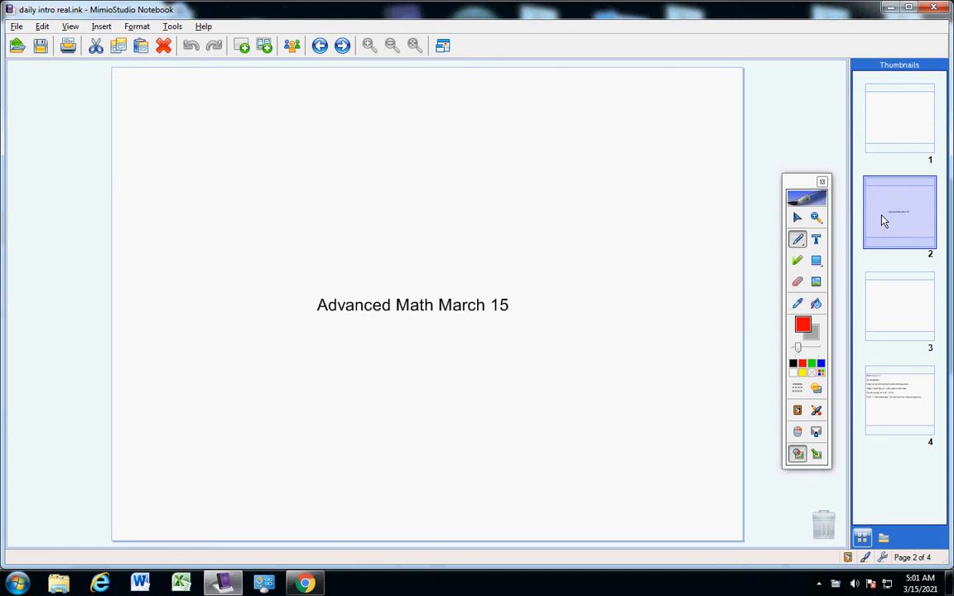
pyautogui.moveTo(887, 401)
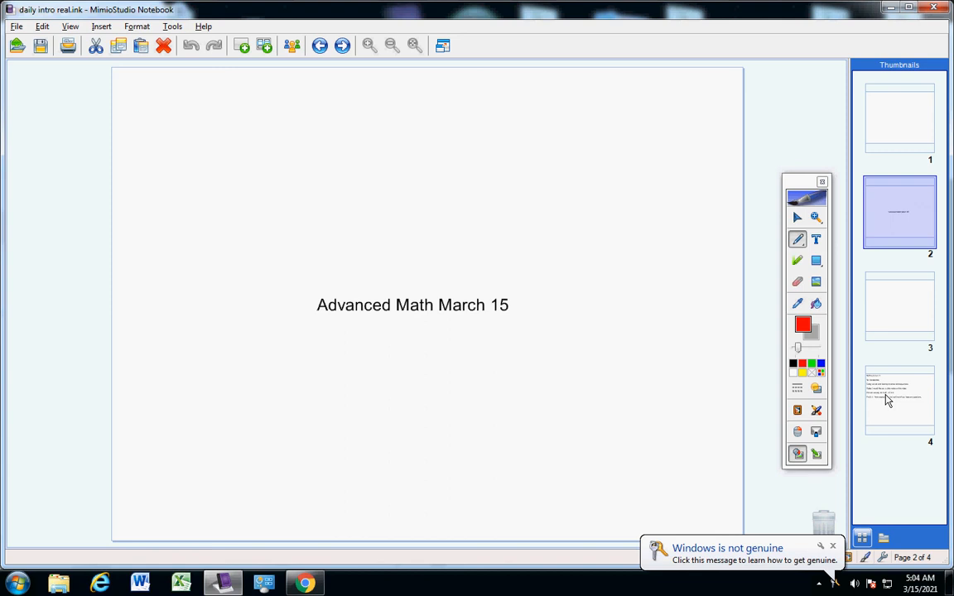
# On page 4, circle the video time range in red ink, then undo the circle.
pyautogui.click(899, 400)
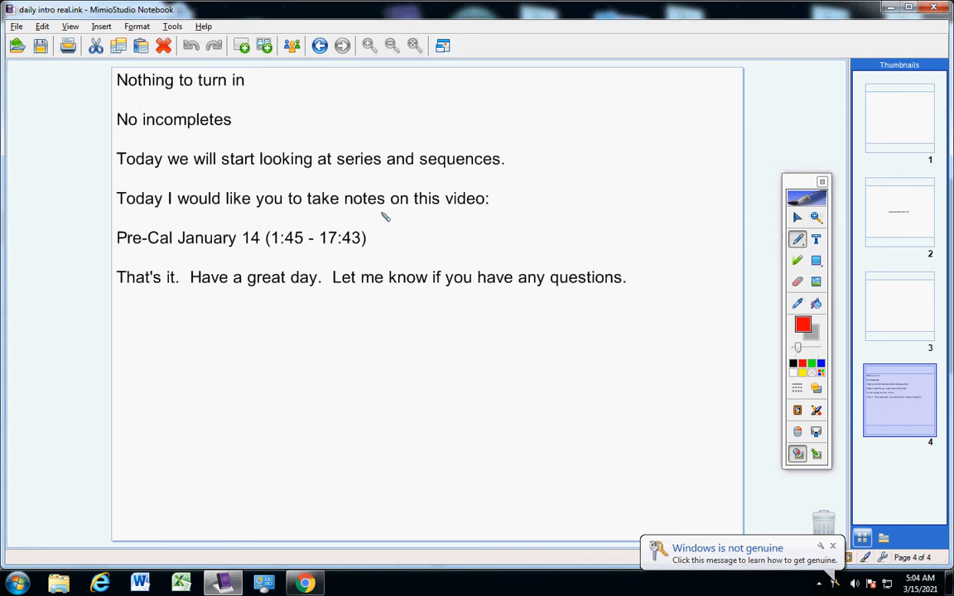
pyautogui.moveTo(340, 223); pyautogui.dragTo(265, 257)
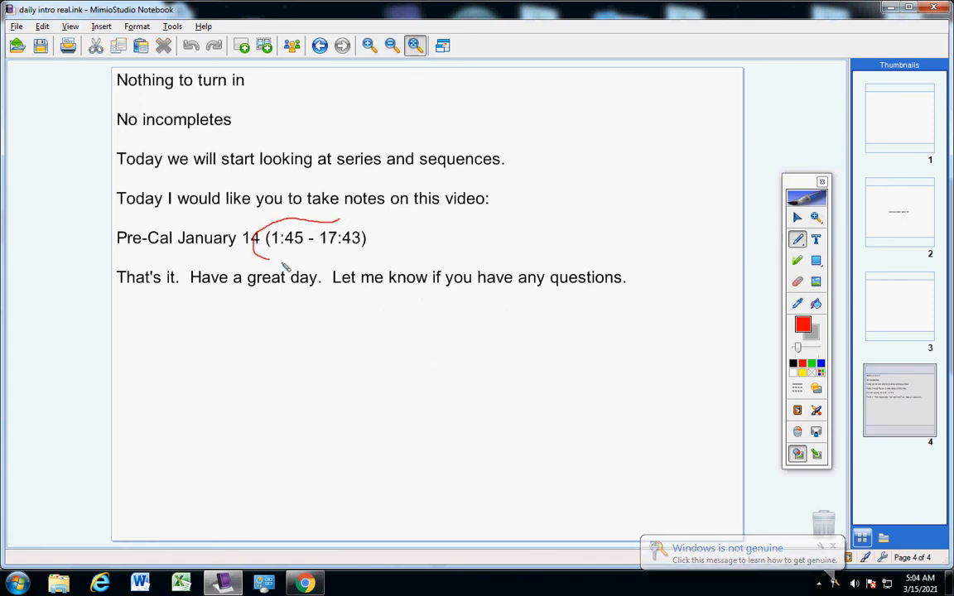
pyautogui.moveTo(270, 261); pyautogui.dragTo(394, 240)
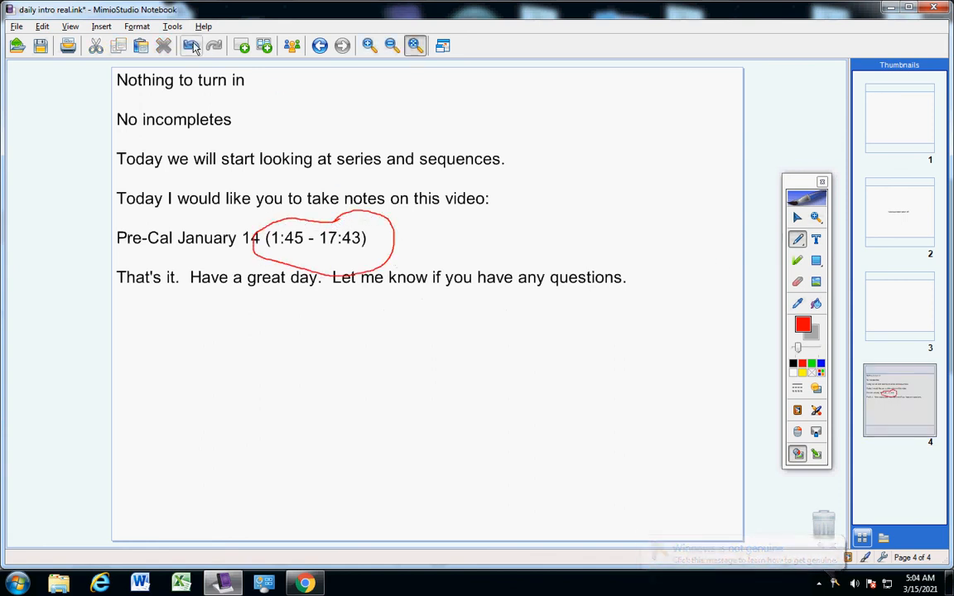
pyautogui.click(190, 46)
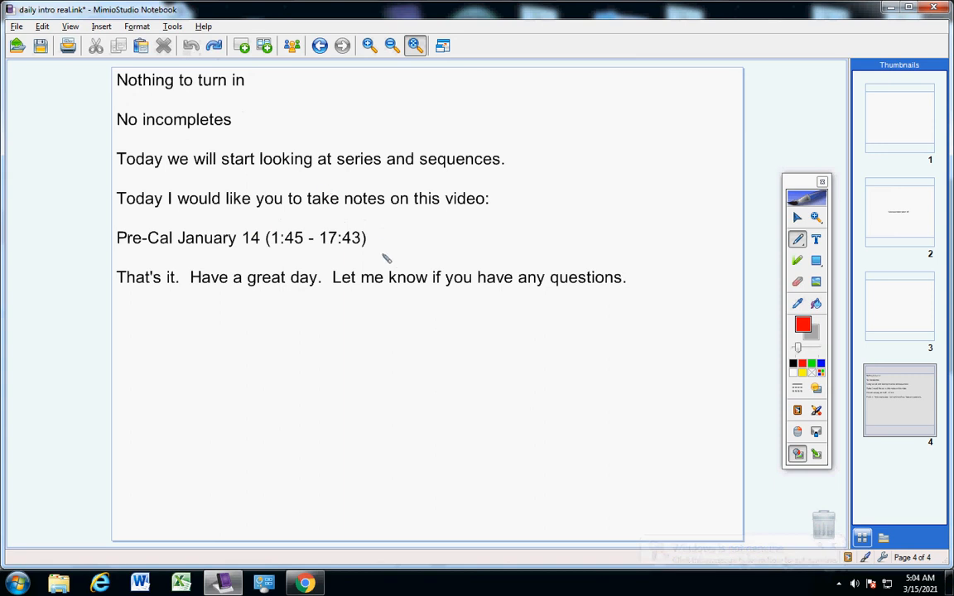
pyautogui.moveTo(461, 274)
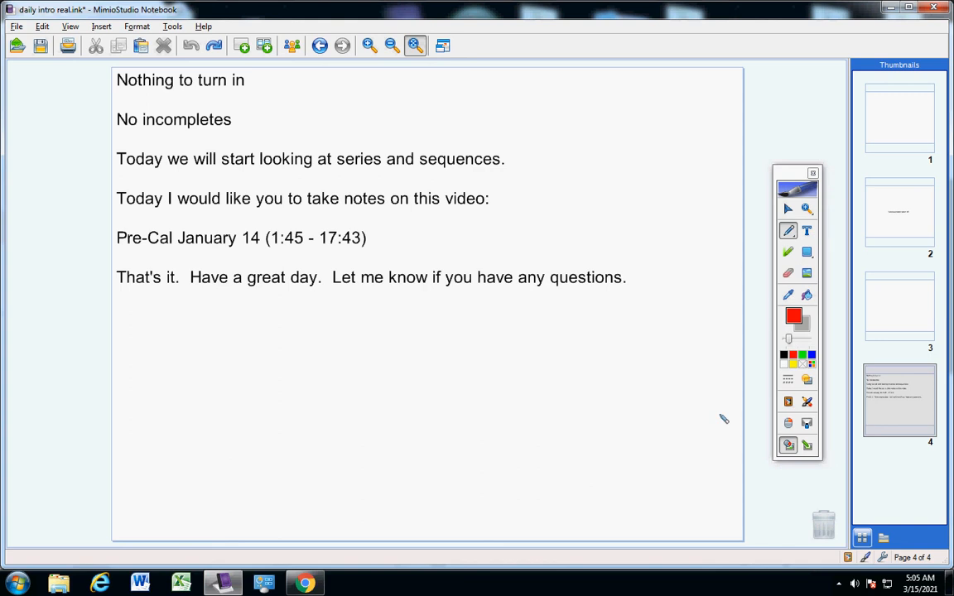
pyautogui.moveTo(791, 179)
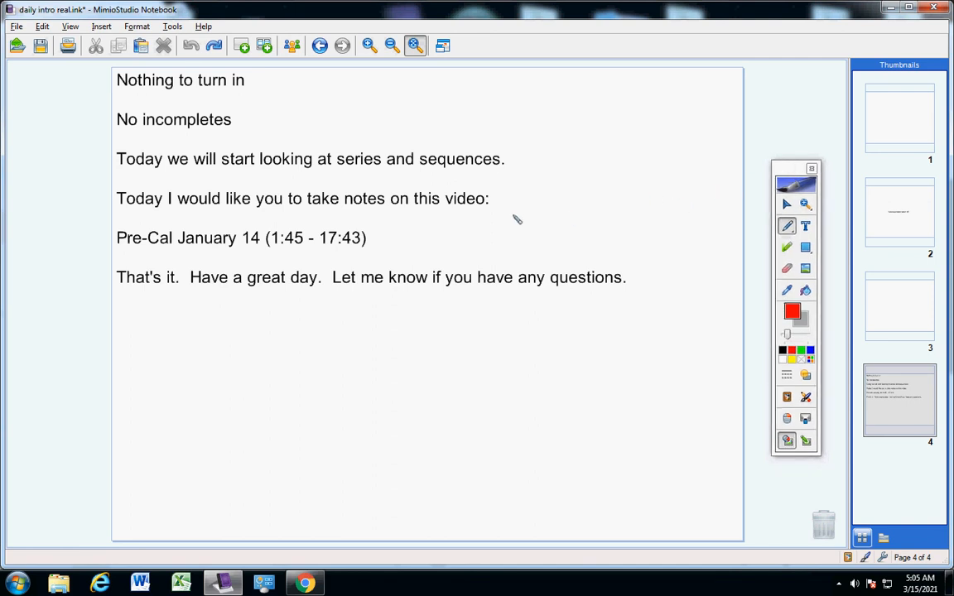
pyautogui.moveTo(663, 157)
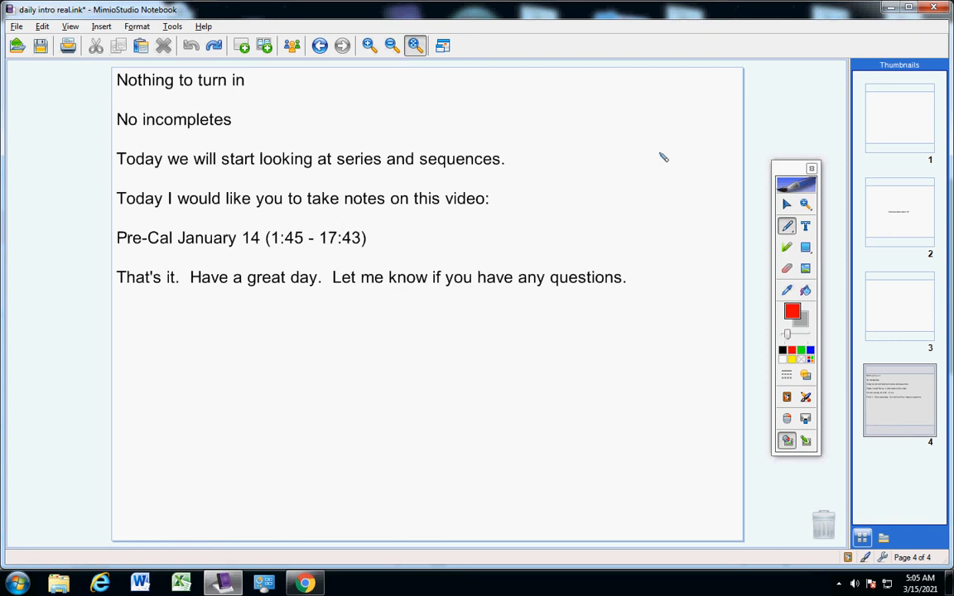
pyautogui.moveTo(628, 155)
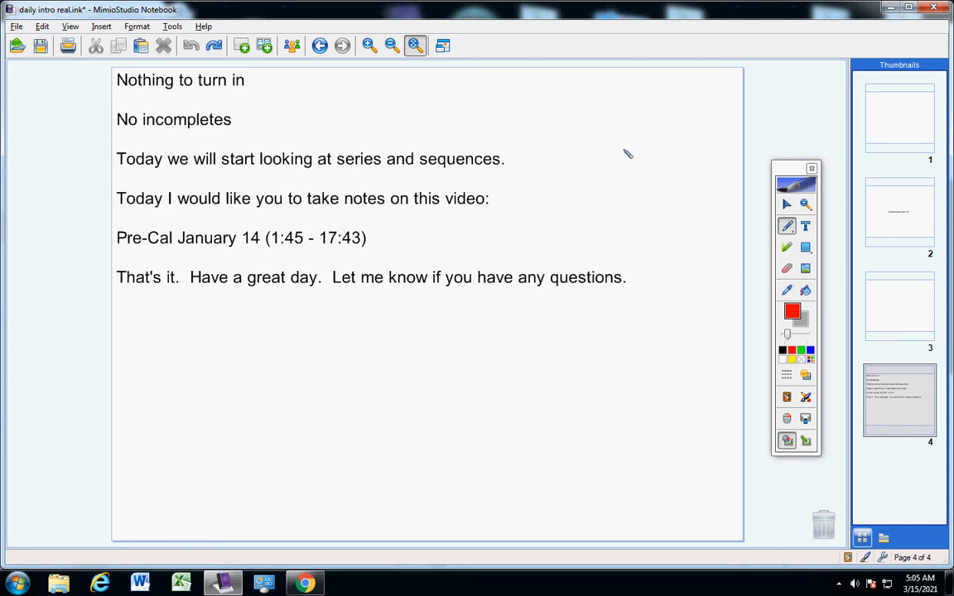
pyautogui.moveTo(641, 157)
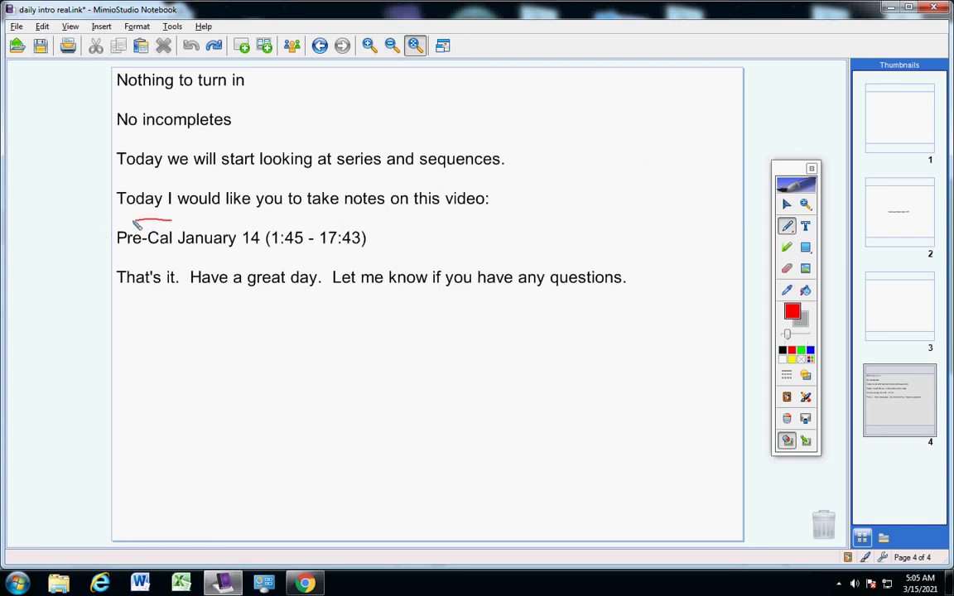
# Draw a red ellipse around 'Pre-Cal January 14 (1:45 - 17:43)'.
pyautogui.moveTo(161, 219); pyautogui.dragTo(187, 257)
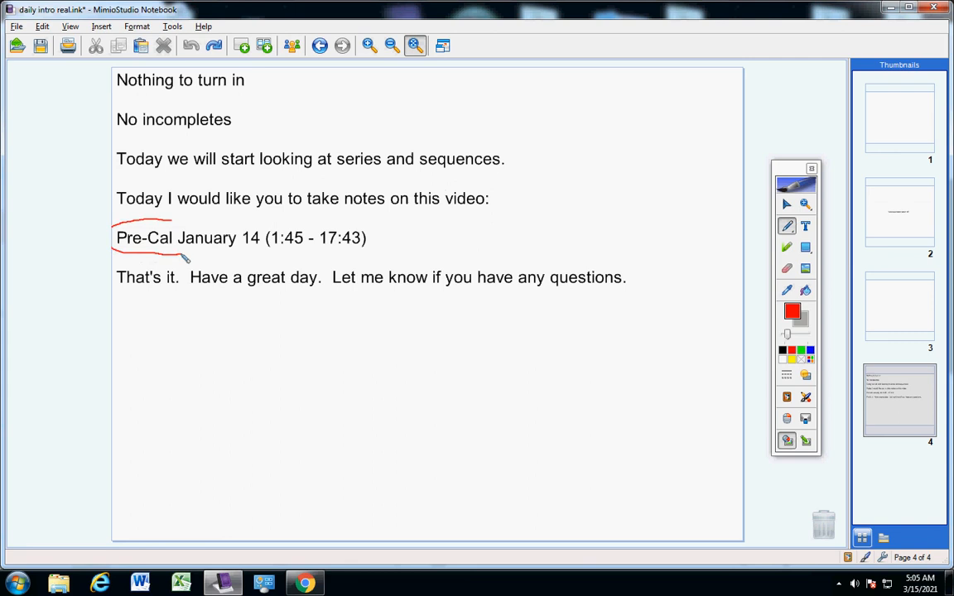
pyautogui.moveTo(181, 255); pyautogui.dragTo(376, 224)
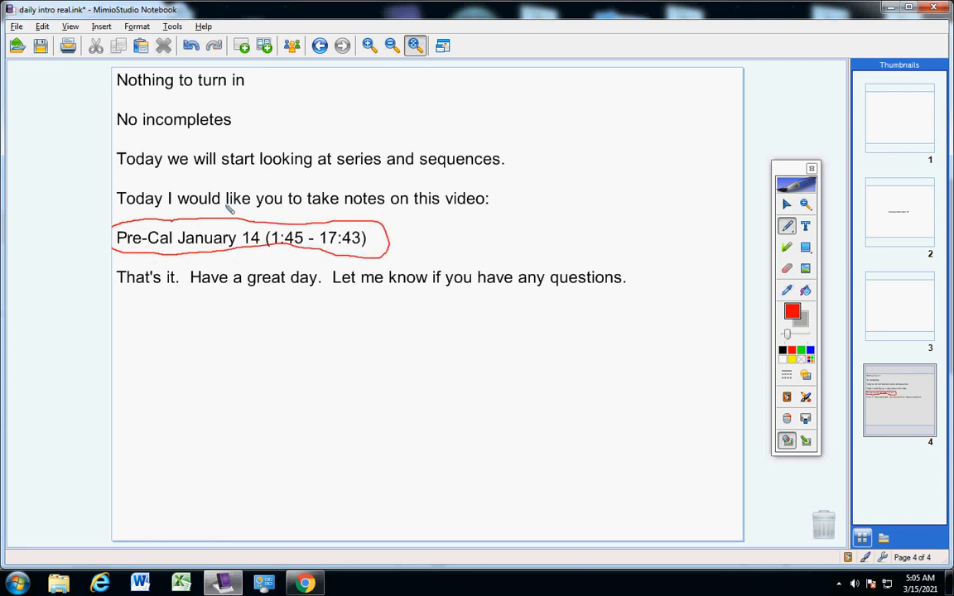
pyautogui.moveTo(243, 168)
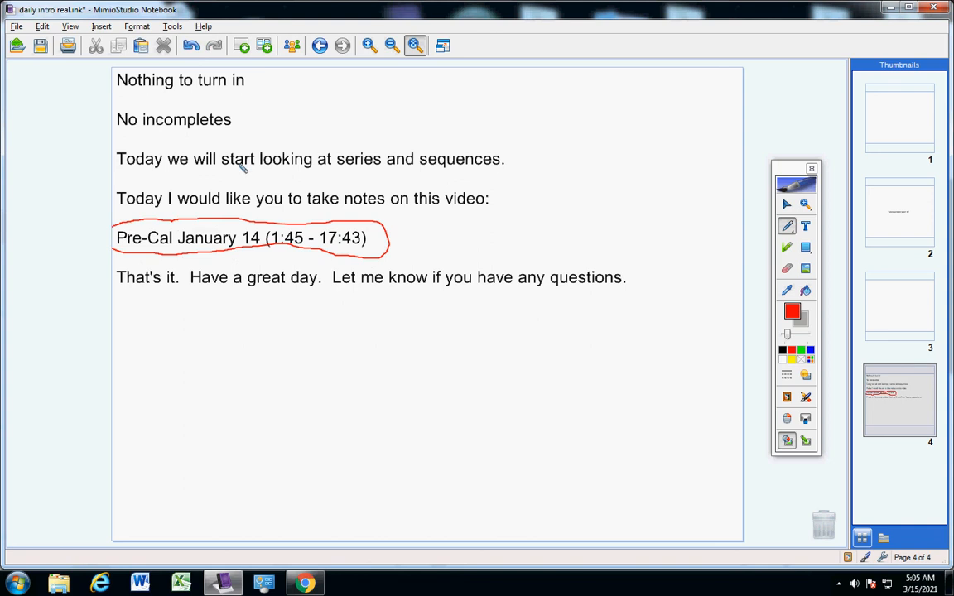
pyautogui.moveTo(304, 144)
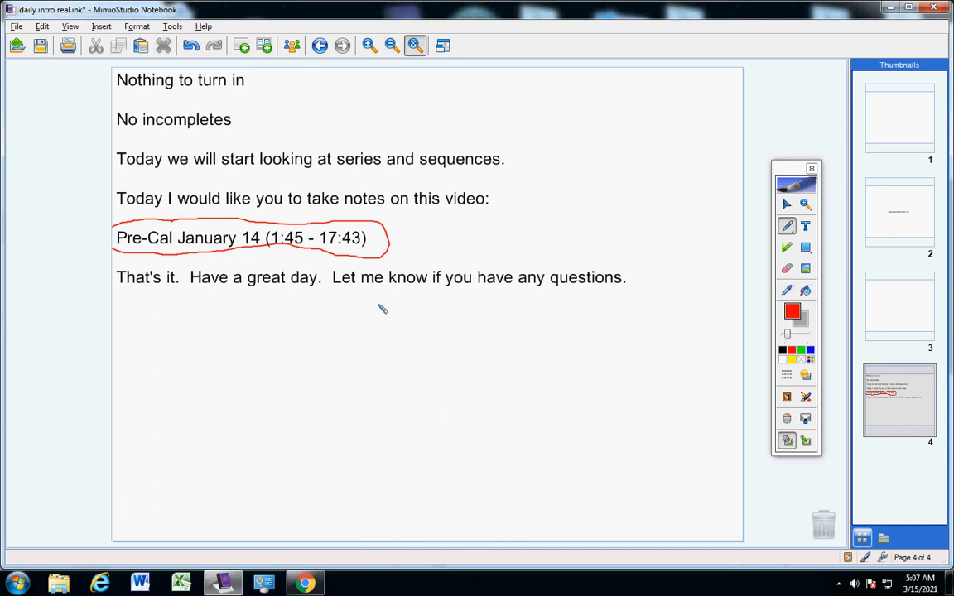
pyautogui.moveTo(467, 258)
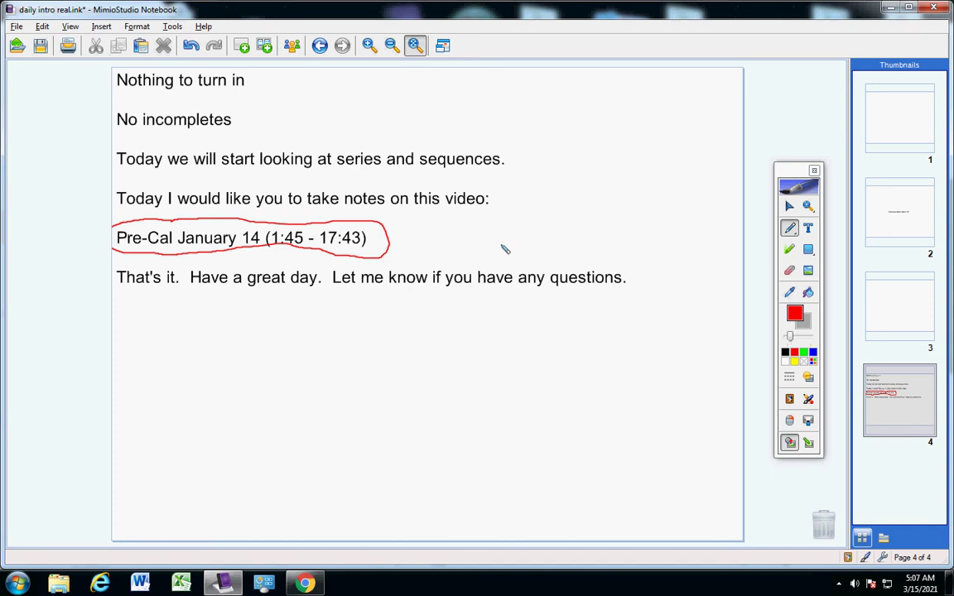
pyautogui.moveTo(236, 148)
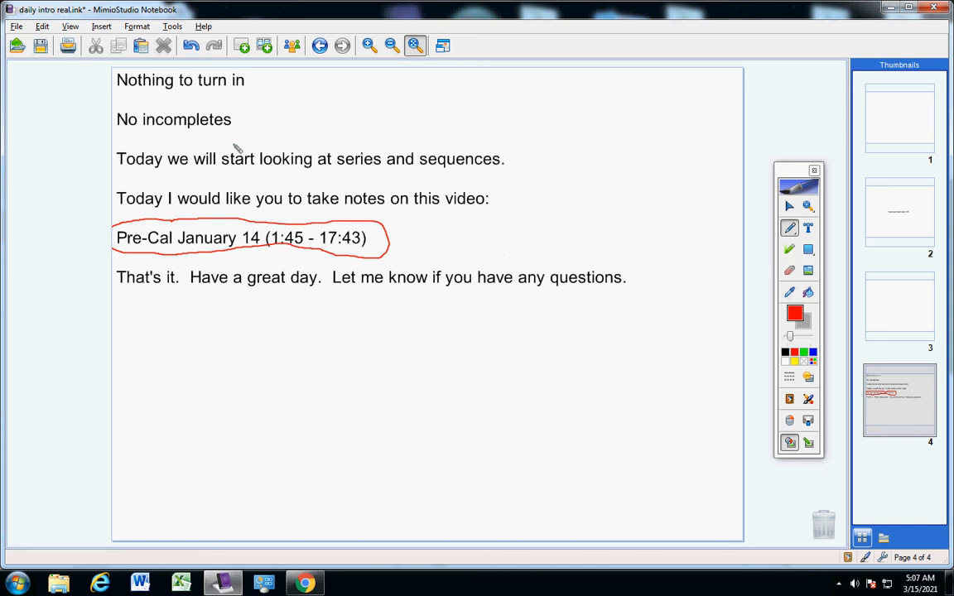
# Draw red checkmarks after 'Nothing to turn in' and 'No incompletes'.
pyautogui.moveTo(261, 81); pyautogui.dragTo(290, 76)
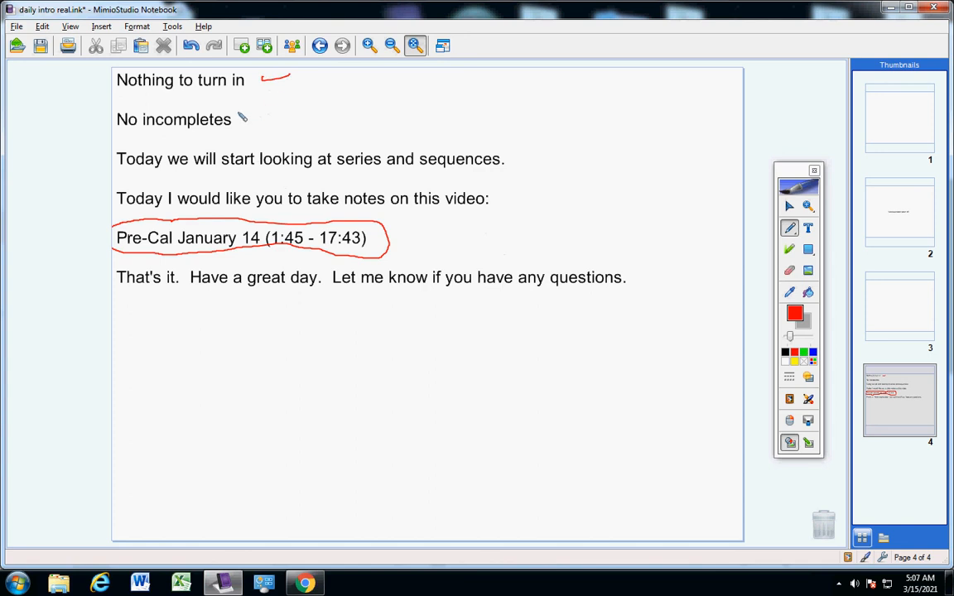
pyautogui.moveTo(244, 118); pyautogui.dragTo(271, 116)
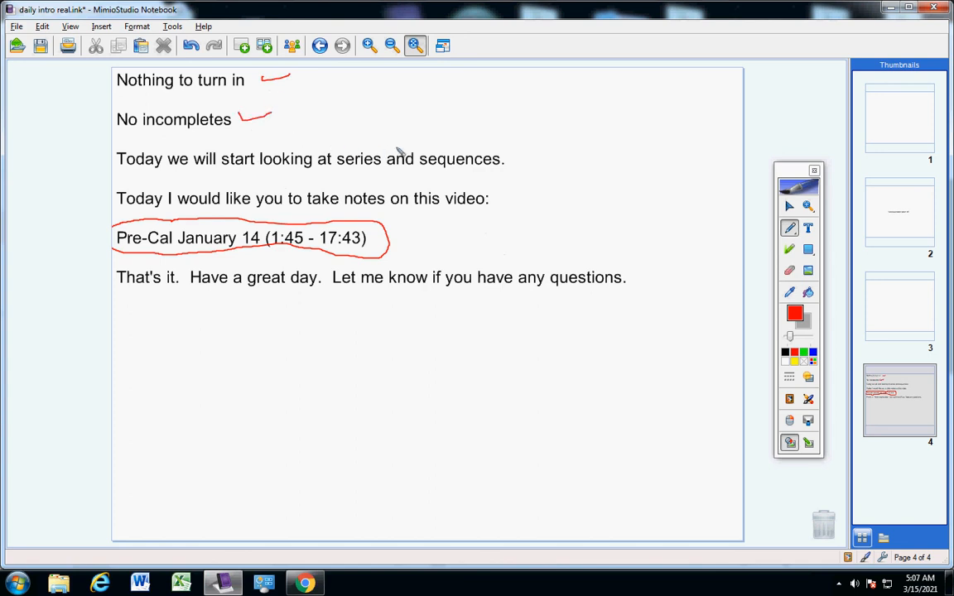